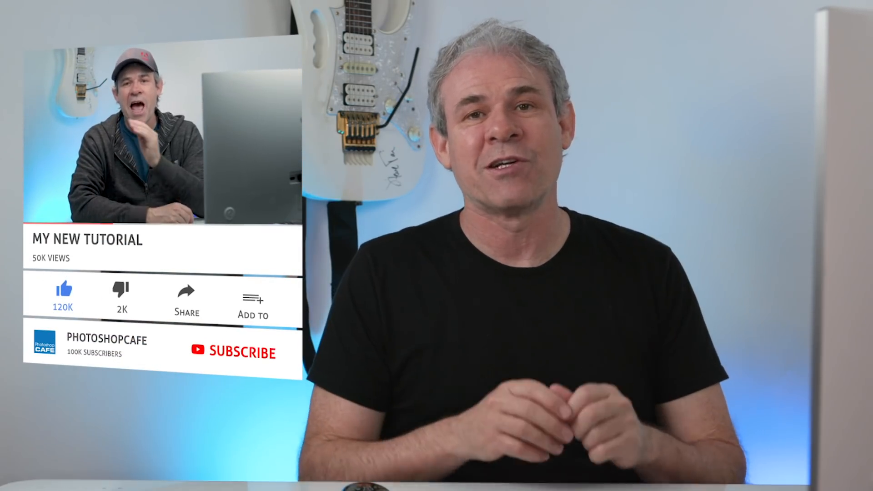
pyautogui.click(247, 352)
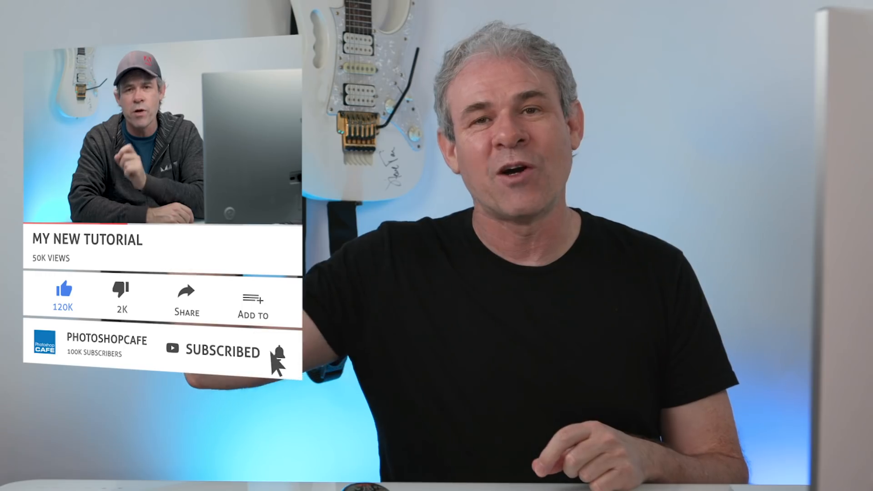